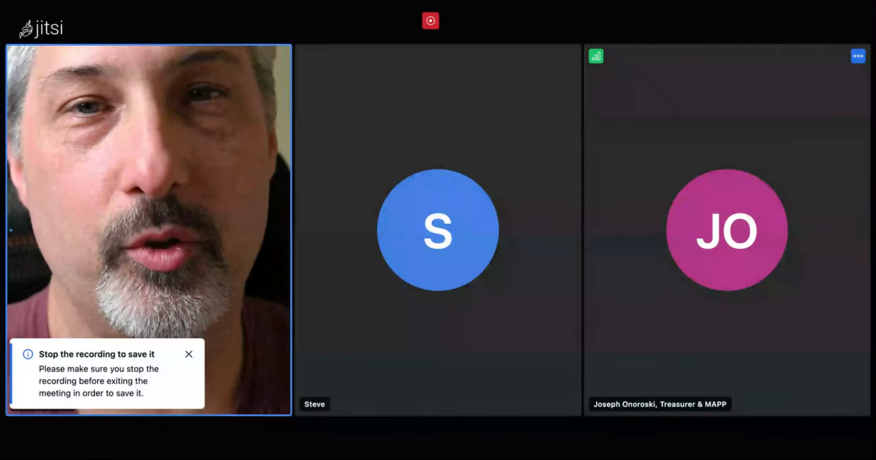
mouse_move(662, 241)
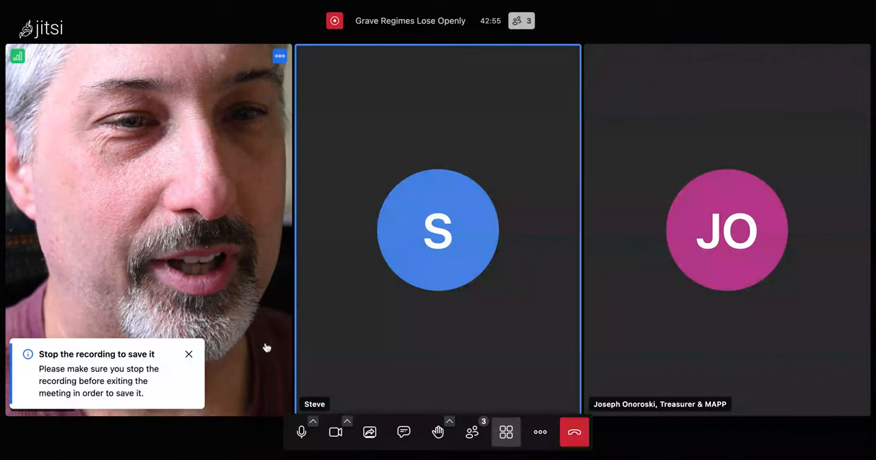
left_click(189, 354)
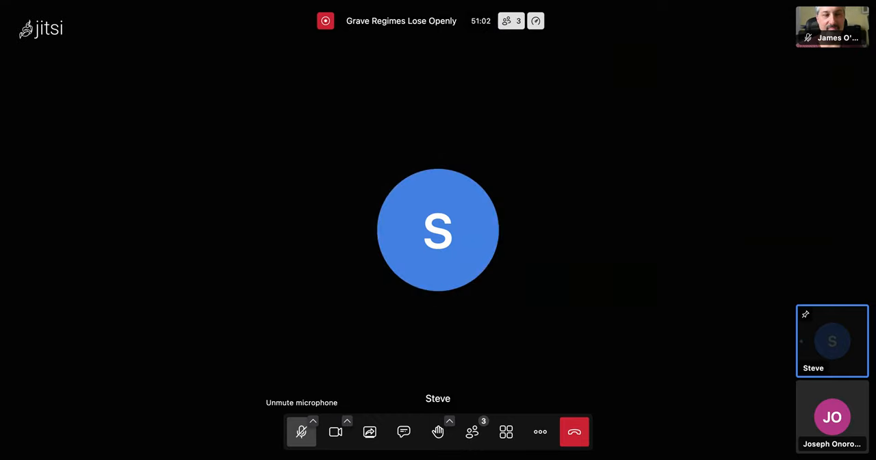
left_click(301, 432)
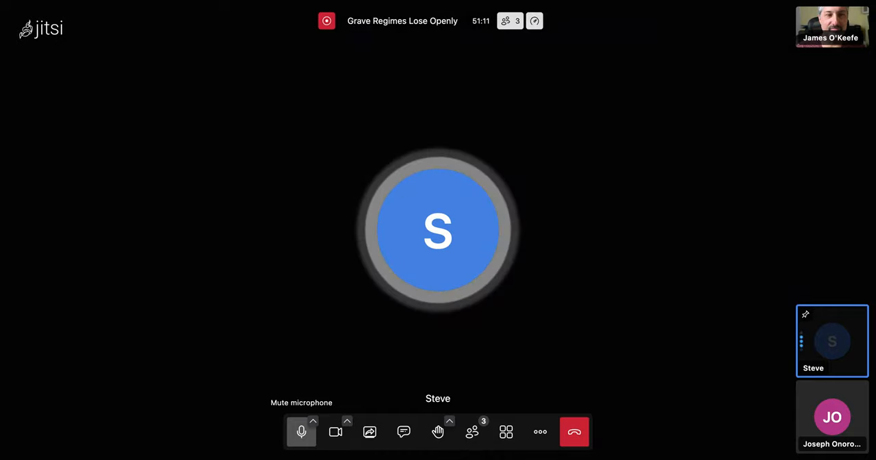
left_click(301, 432)
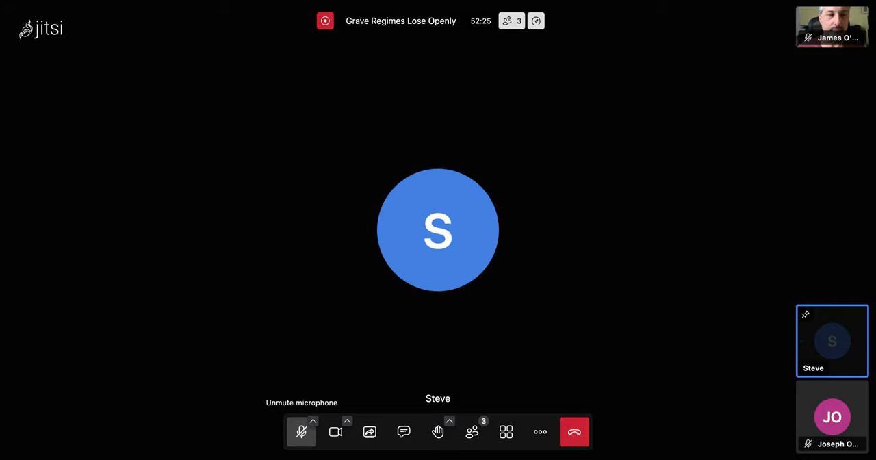
left_click(301, 432)
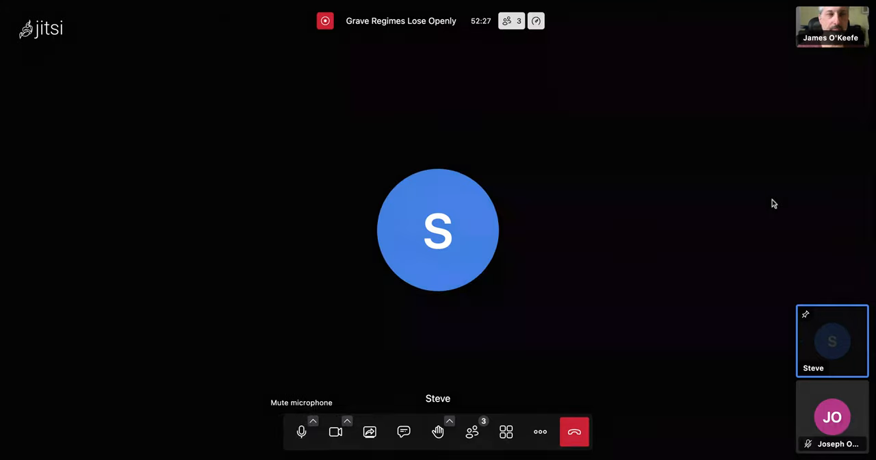
Replace the magenta JO avatar on the main stage with the host's live webcam video.
left_click(823, 17)
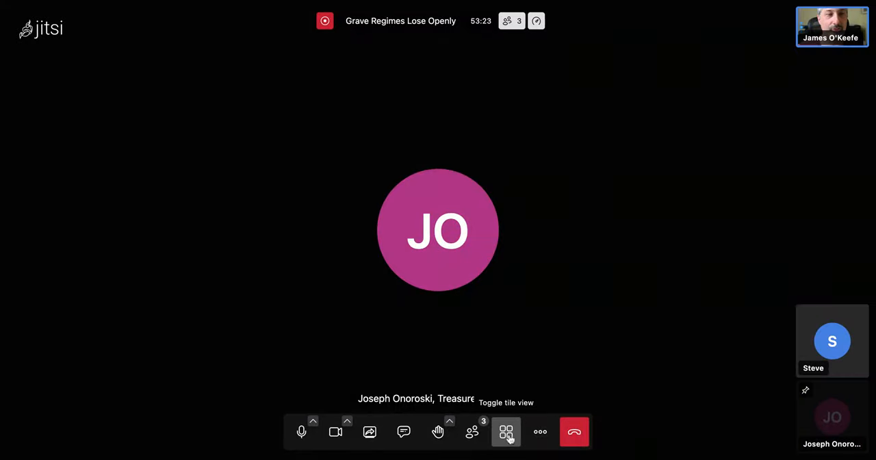
left_click(506, 431)
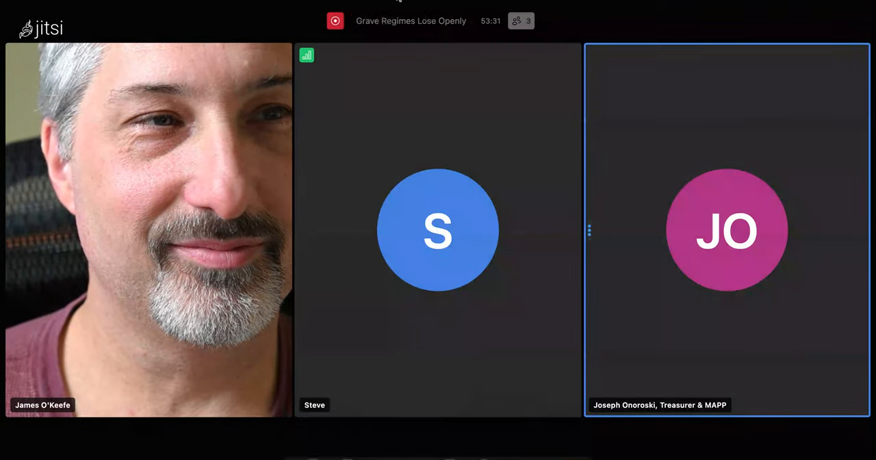
mouse_move(388, 348)
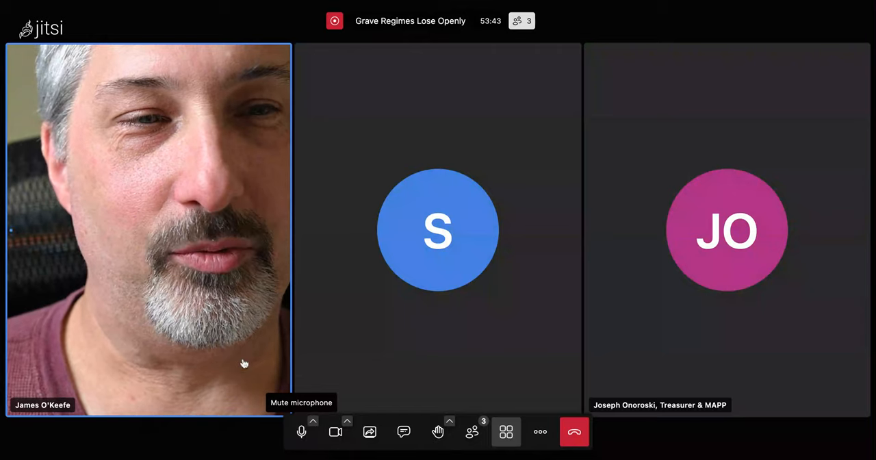
left_click(506, 432)
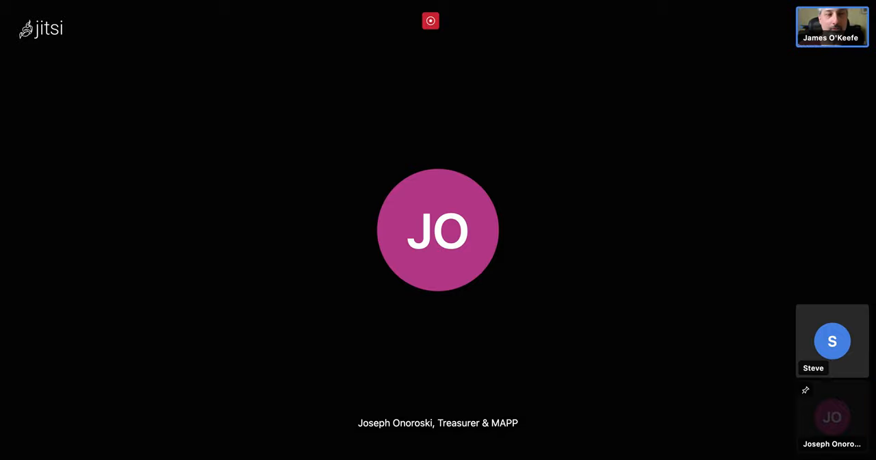
mouse_move(222, 135)
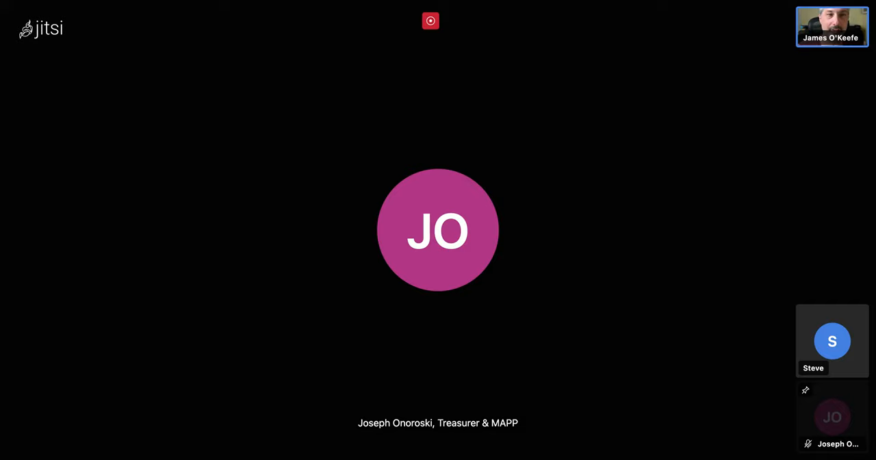
mouse_move(373, 242)
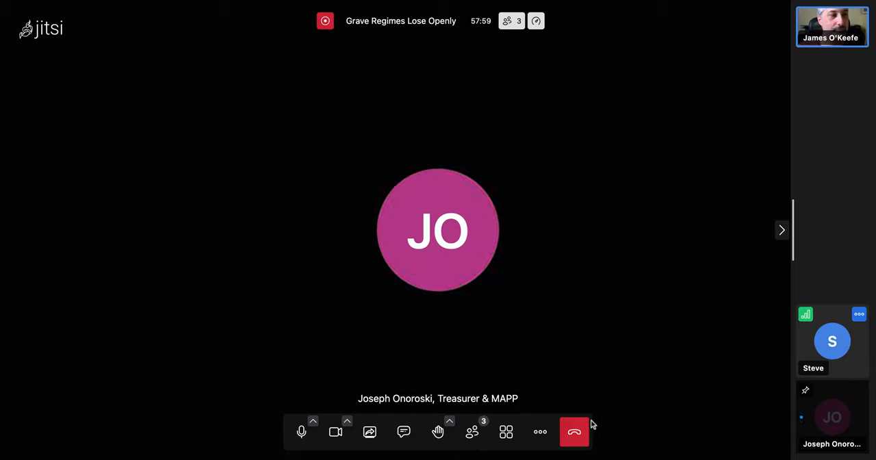
left_click(506, 431)
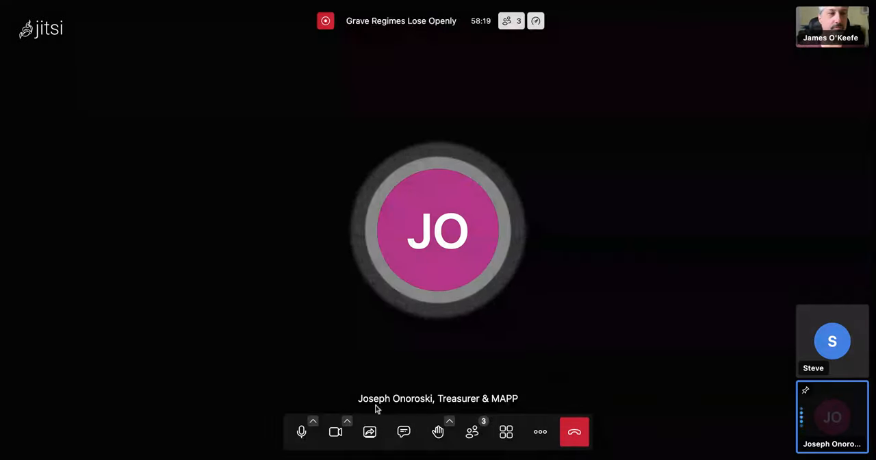
mouse_move(301, 431)
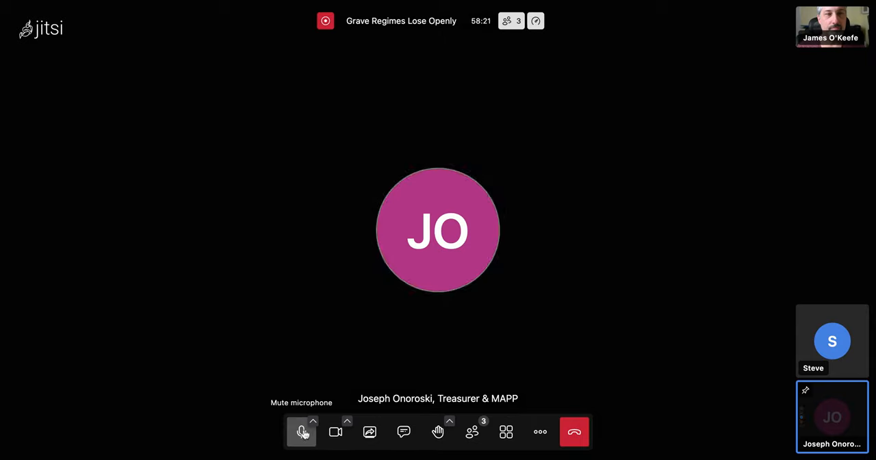
mouse_move(690, 3)
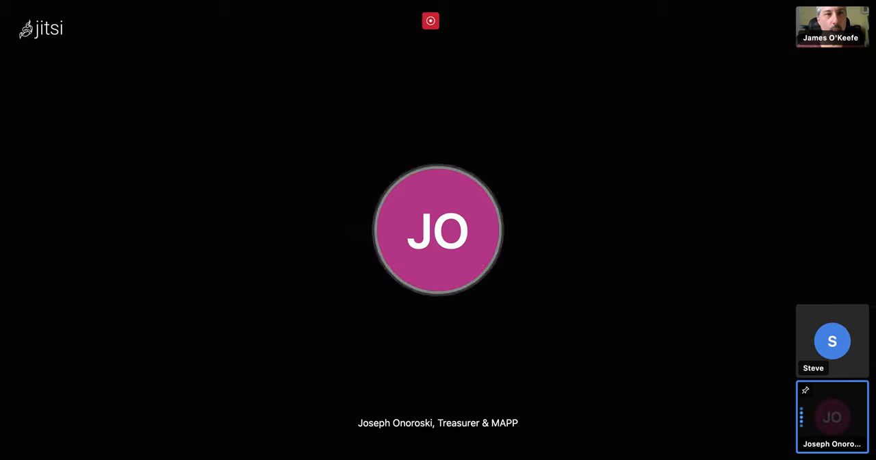
mouse_move(609, 413)
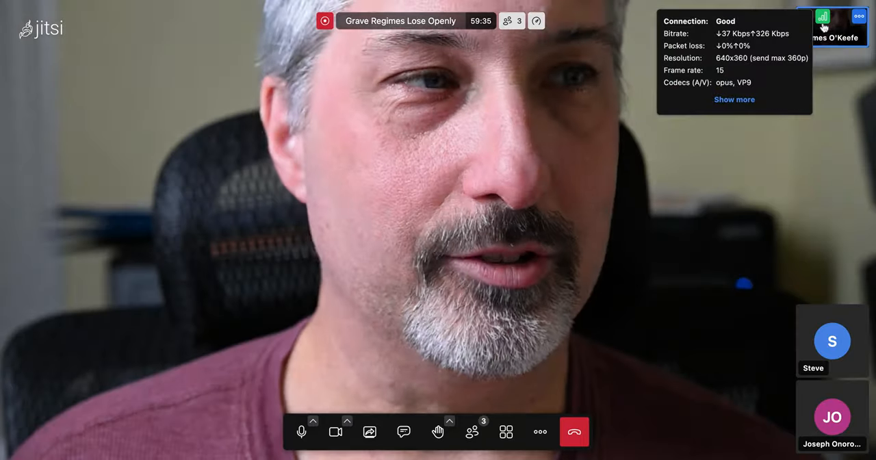
Pin Steve's blue S thumbnail so he fills the main view.
left_click(823, 16)
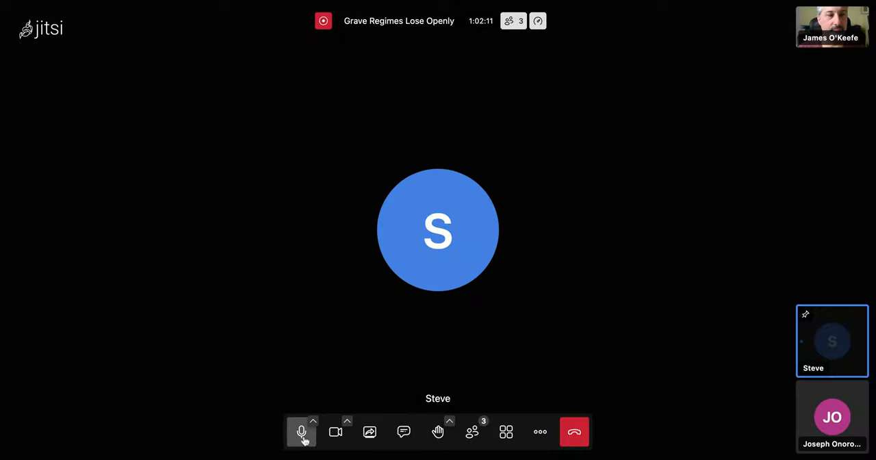
Mute the host's own microphone while Steve stays pinned.
left_click(301, 432)
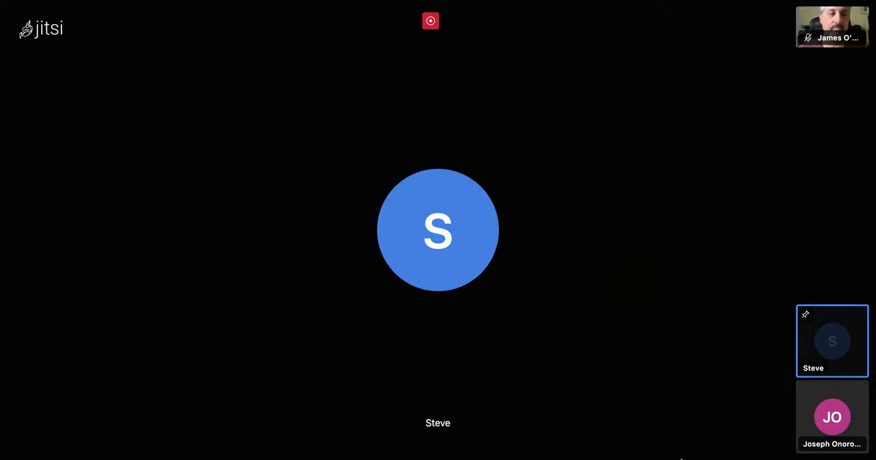
mouse_move(366, 363)
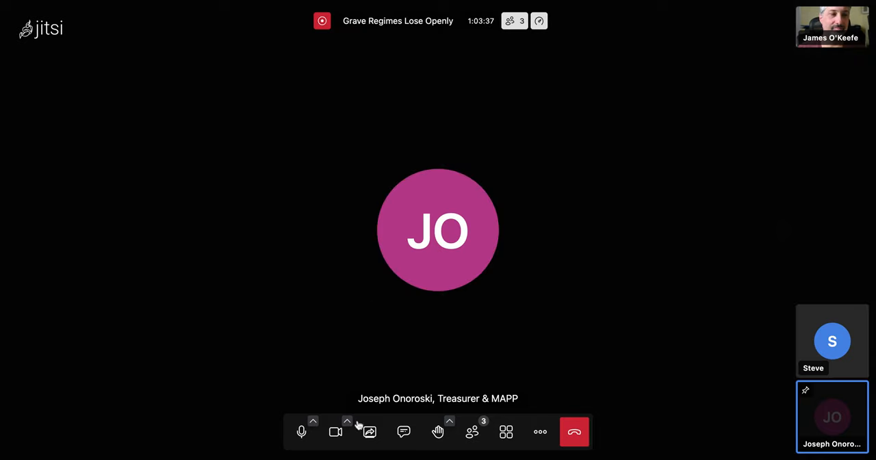
left_click(302, 431)
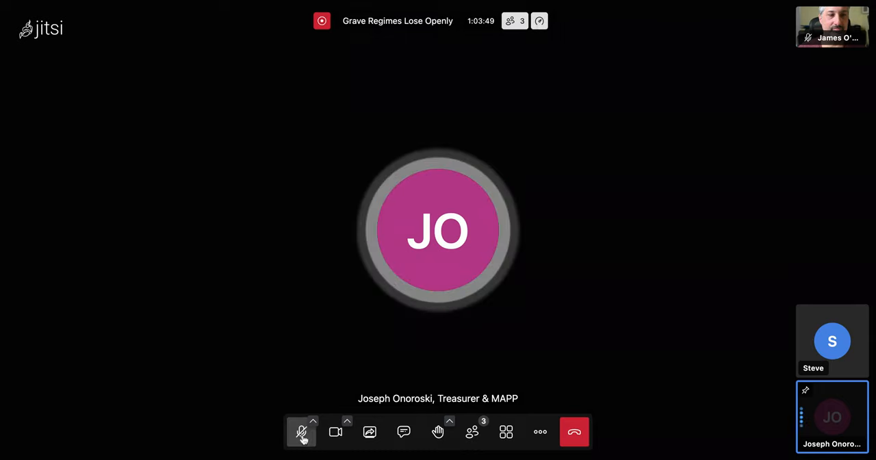
mouse_move(302, 432)
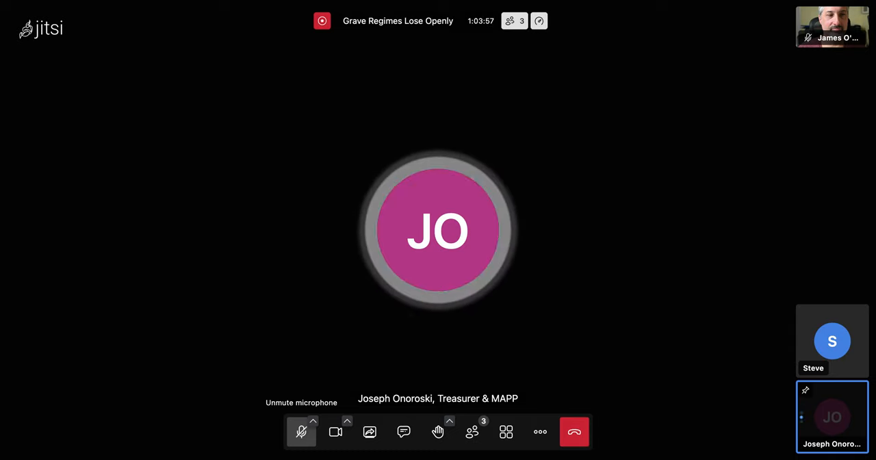
left_click(301, 431)
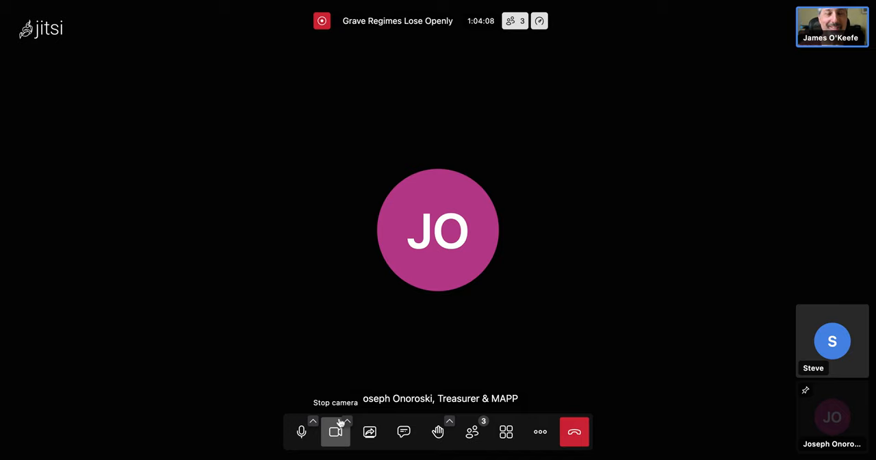
mouse_move(301, 431)
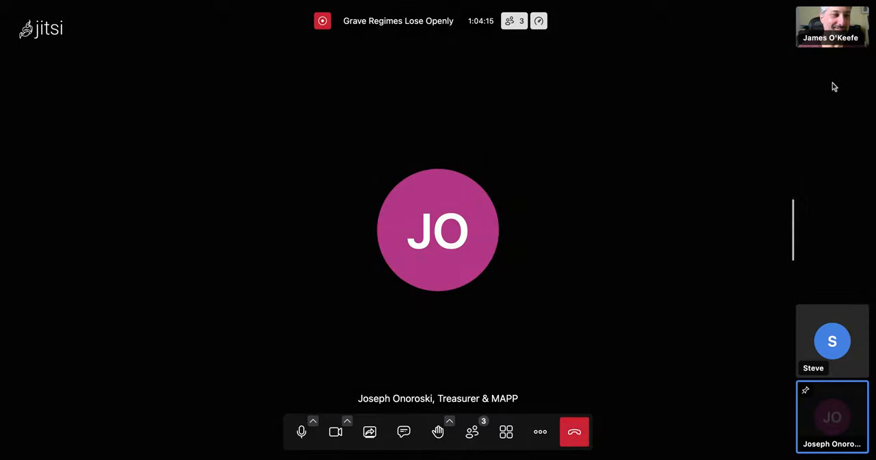
mouse_move(301, 431)
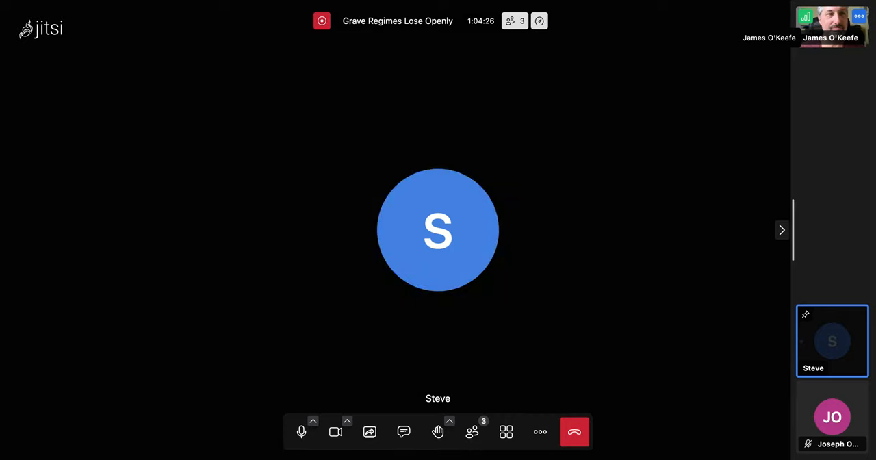
mouse_move(794, 54)
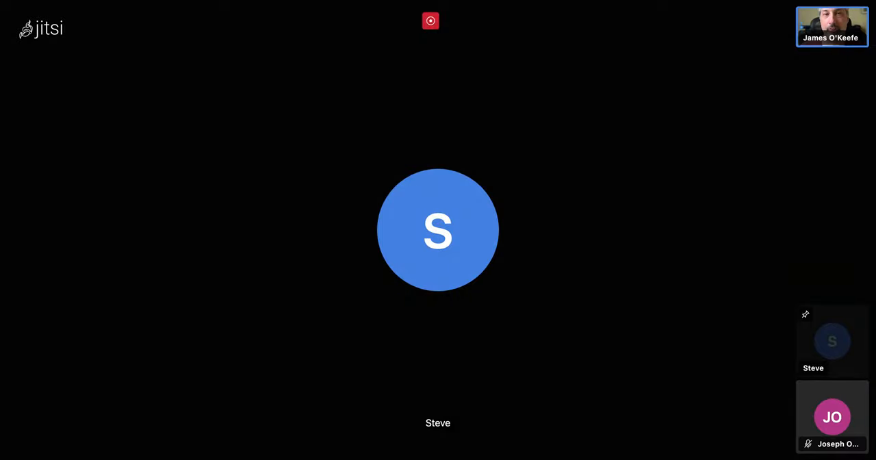
mouse_move(551, 251)
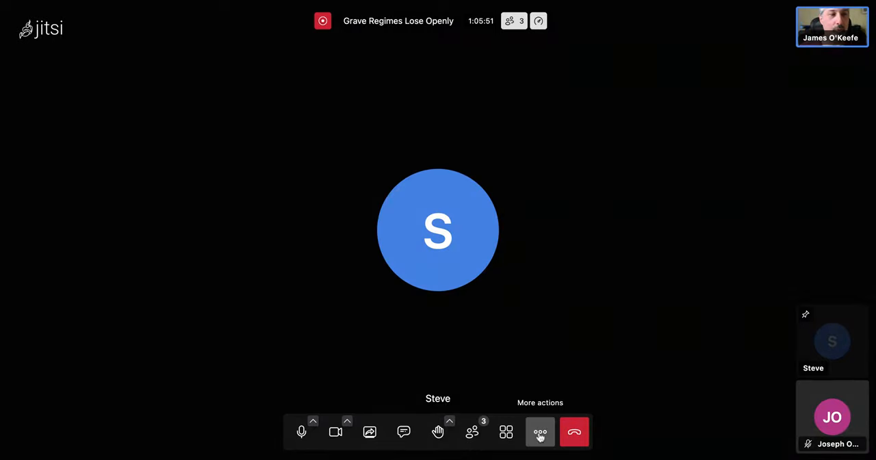
Open the More actions (…) menu to reveal the Stop recording option.
left_click(540, 432)
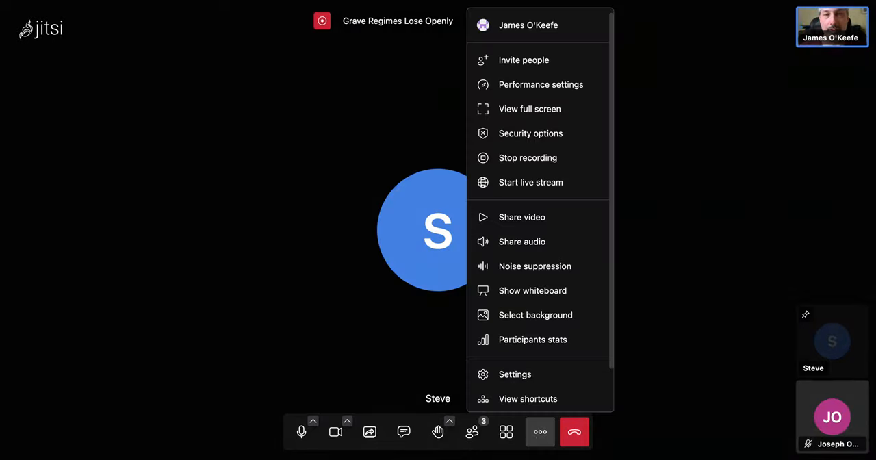
mouse_move(528, 157)
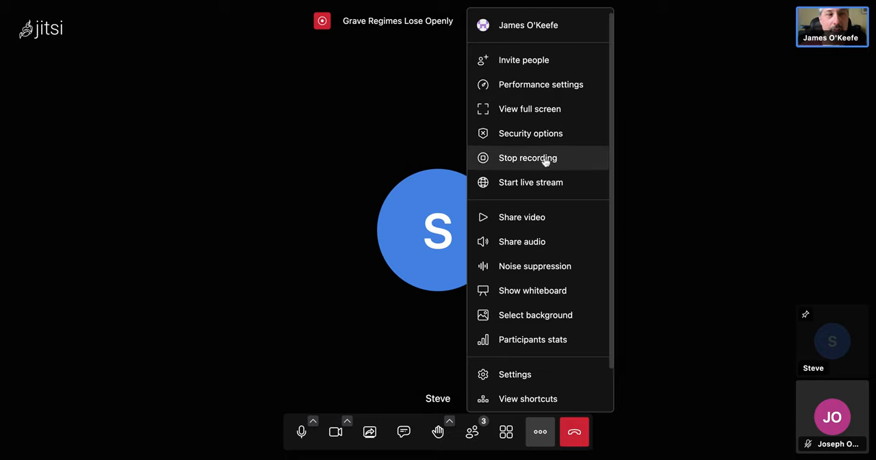